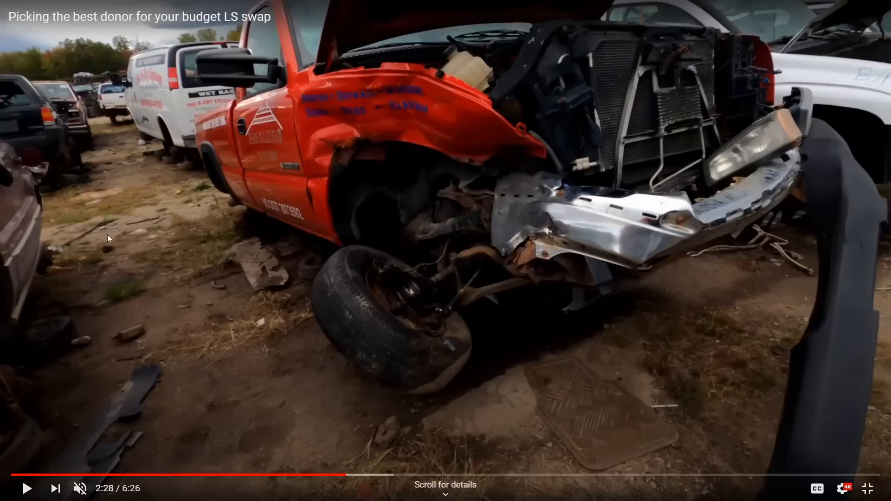
- Play the junkyard truck video and pause it at 2:40 on the engine bay
click(26, 489)
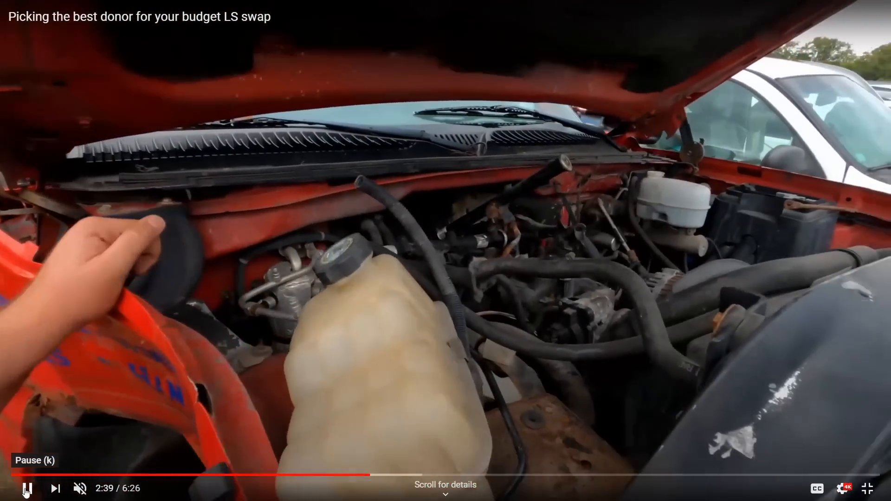
click(27, 489)
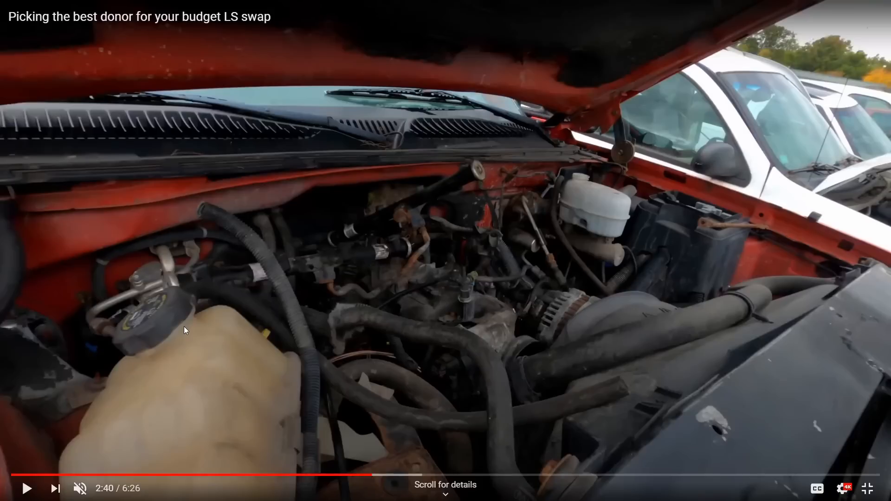
mouse_move(657, 220)
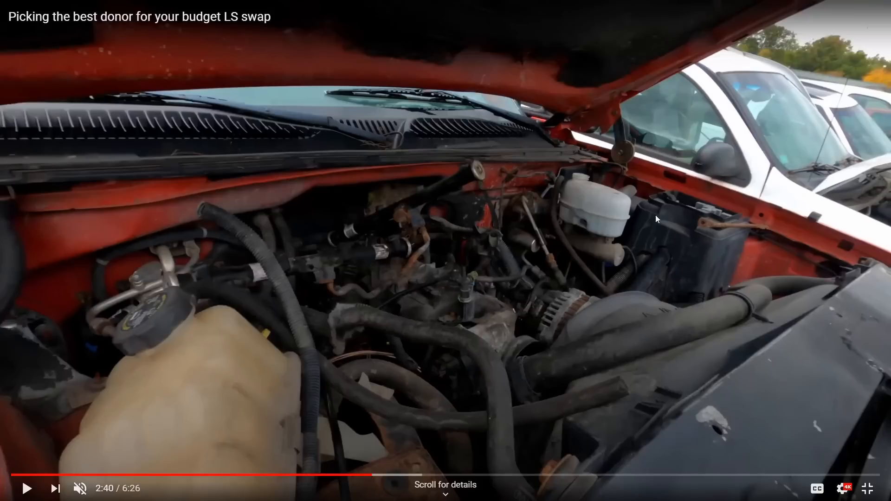
mouse_move(367, 289)
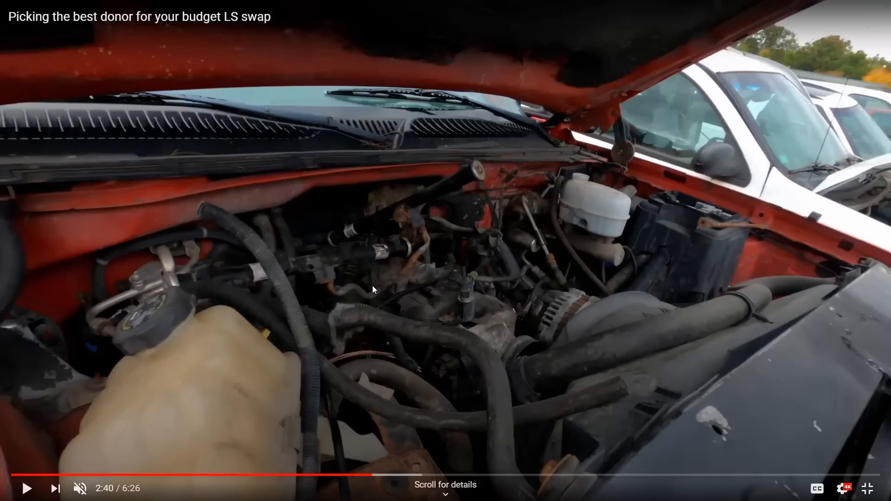
mouse_move(517, 229)
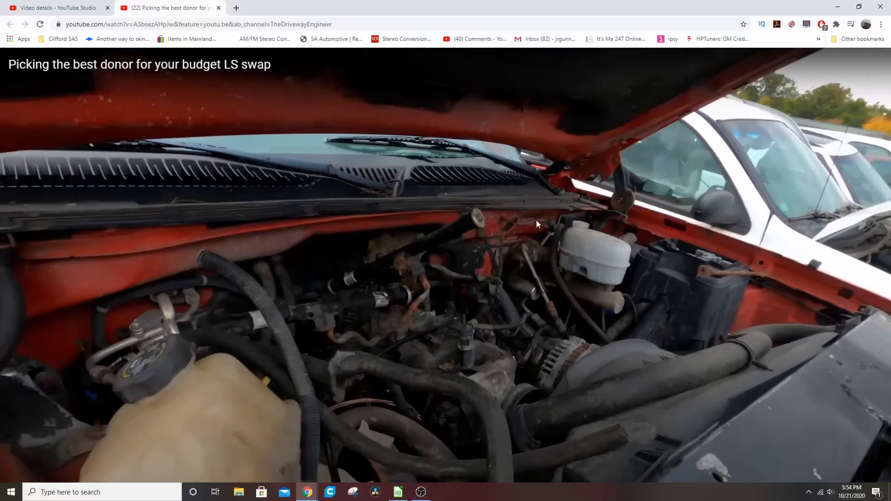
- Switch from YouTube to the Cheap Harness.xls spreadsheet in LibreOffice Calc
click(398, 492)
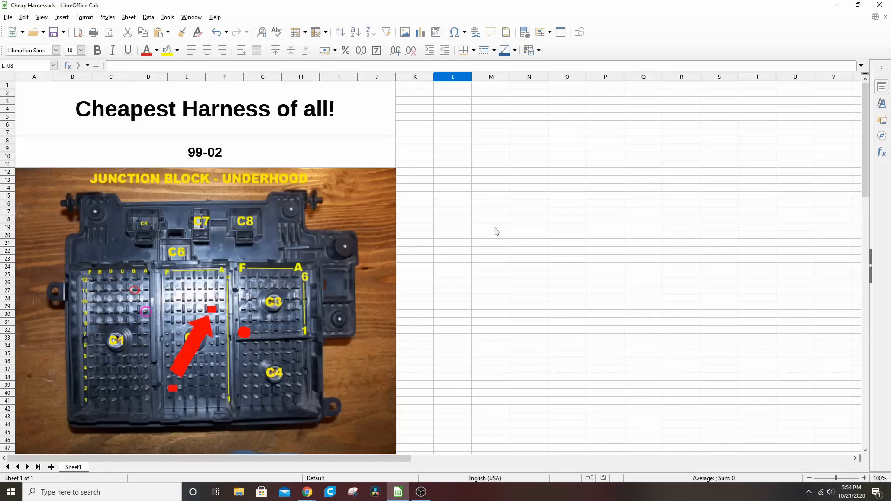
scroll(down, 3)
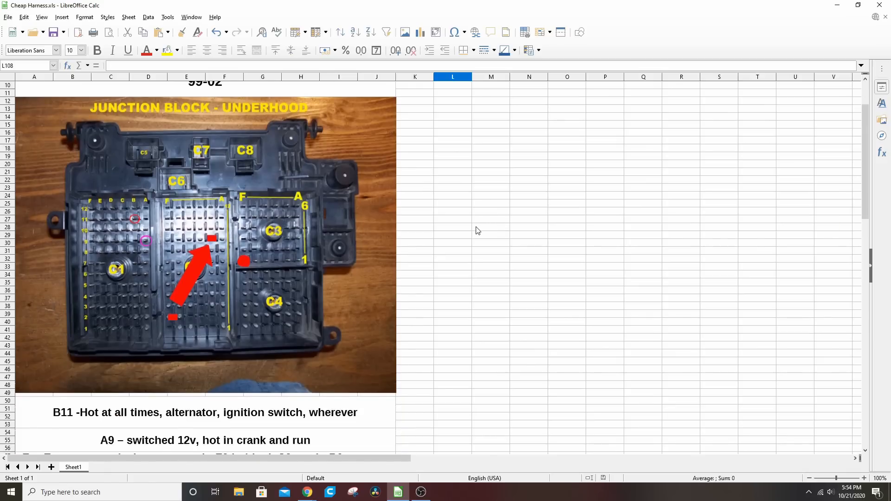
scroll(down, 3)
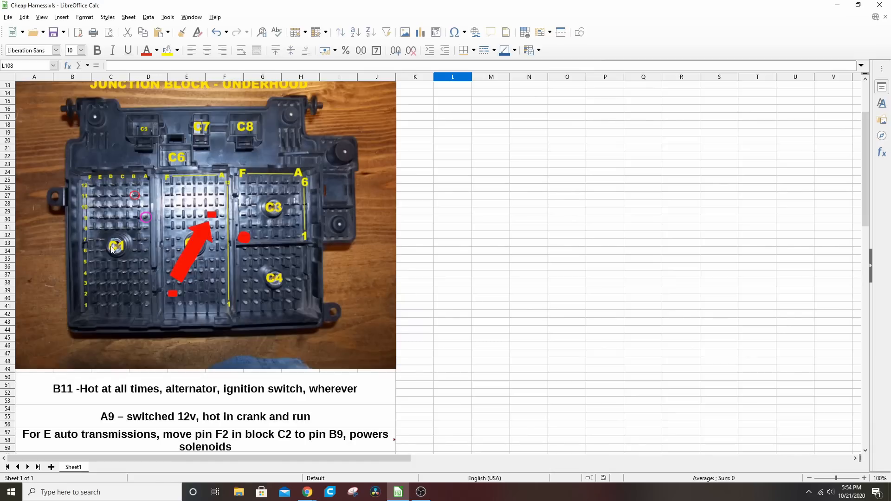
mouse_move(285, 304)
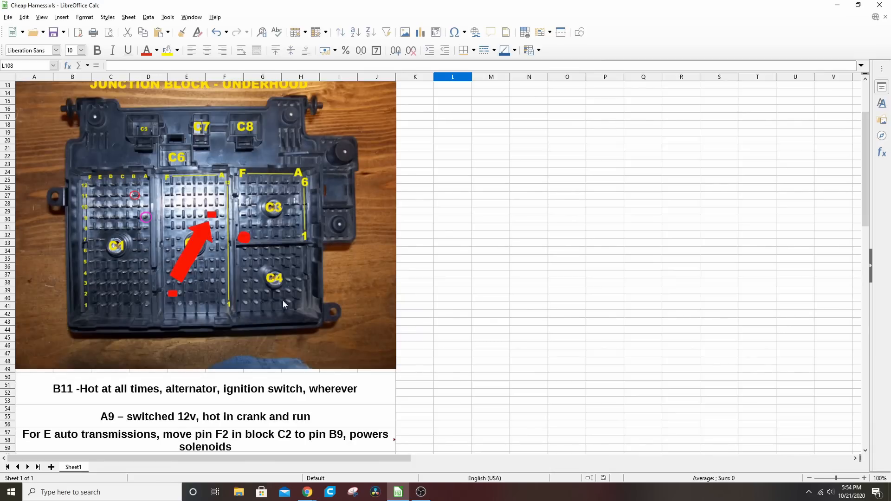
mouse_move(456, 315)
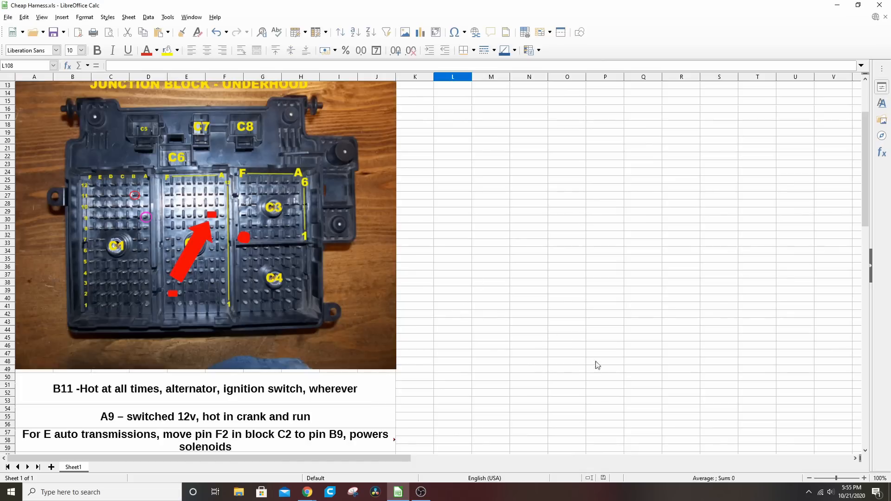
mouse_move(87, 237)
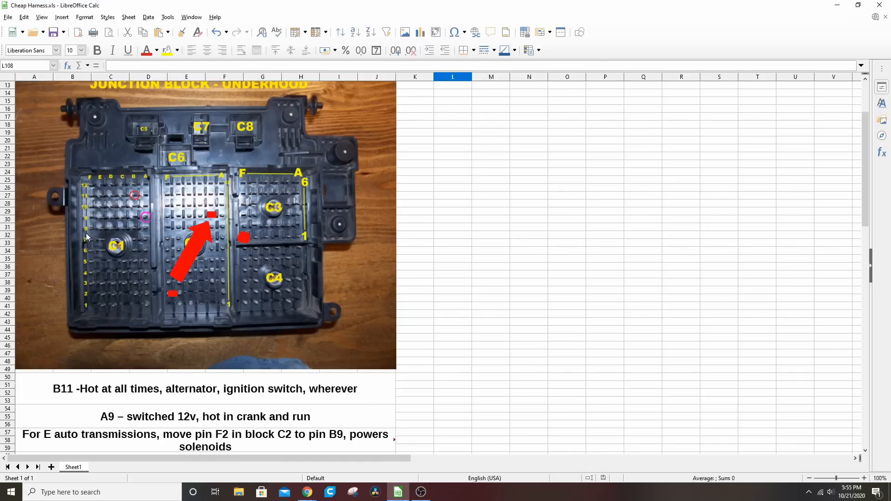
mouse_move(90, 182)
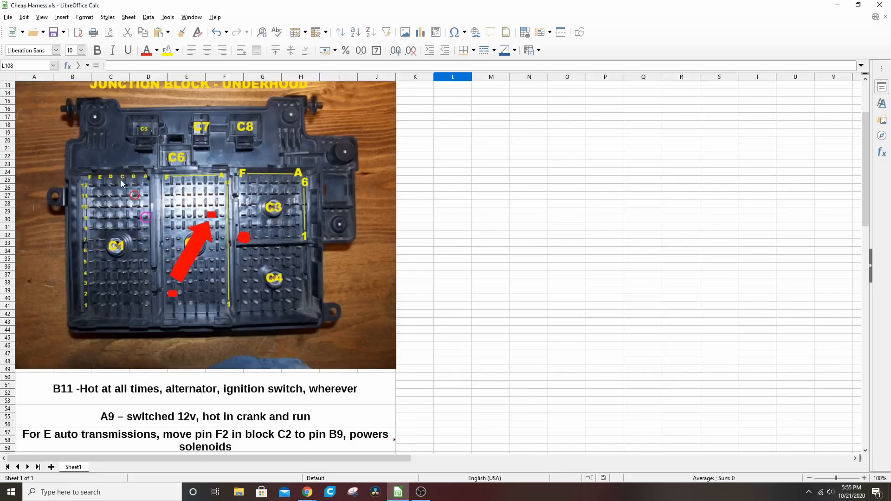
mouse_move(33, 190)
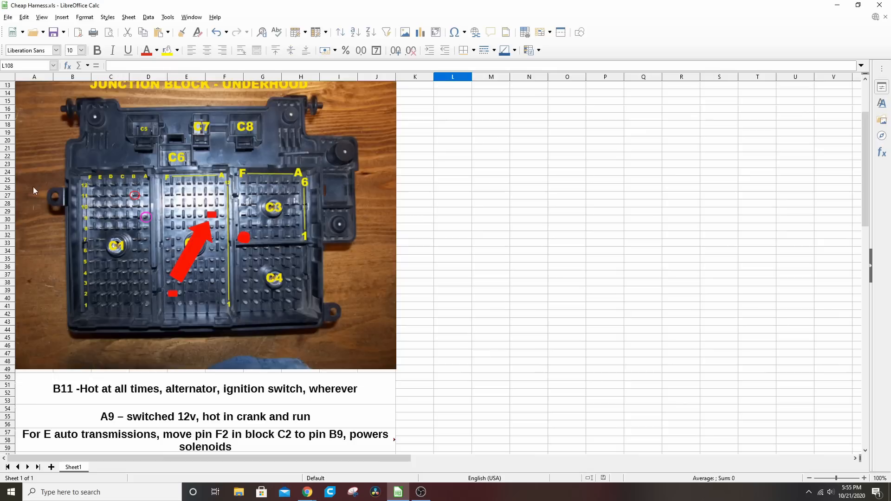
mouse_move(88, 206)
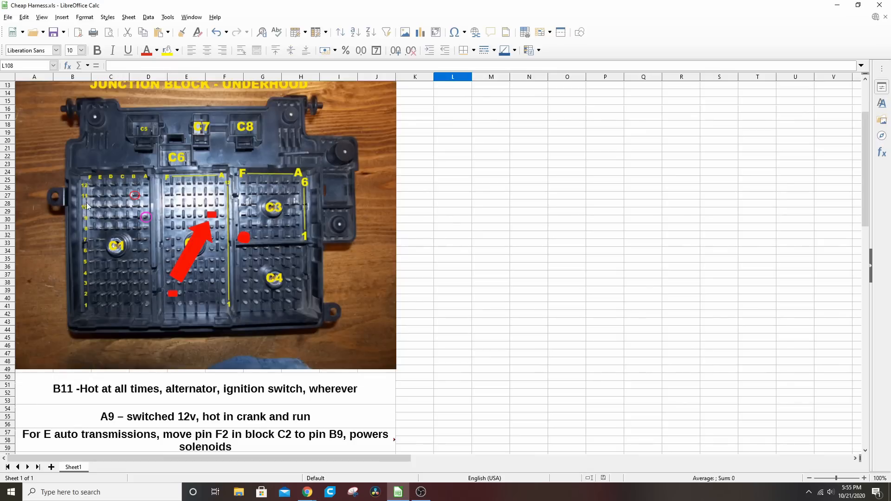
mouse_move(122, 257)
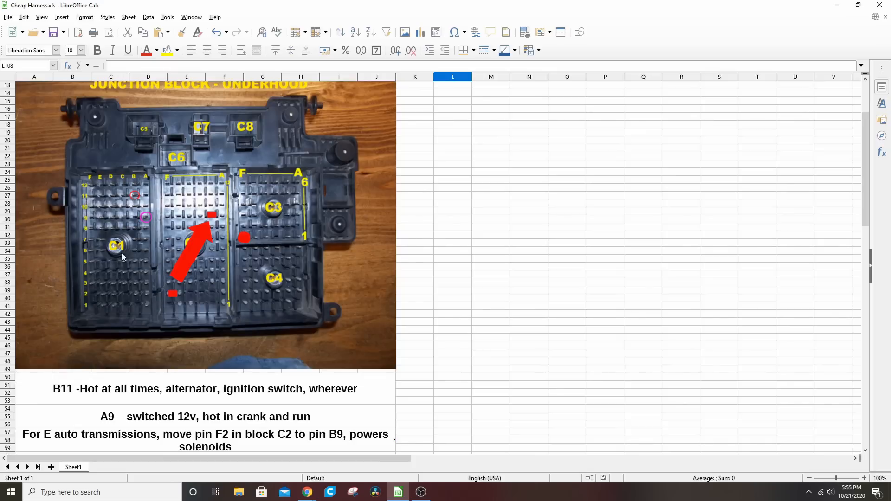
mouse_move(139, 196)
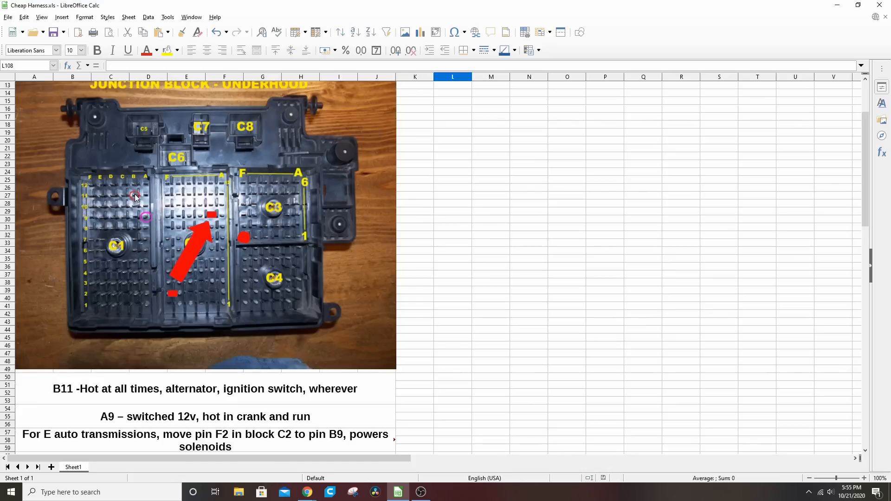
mouse_move(135, 203)
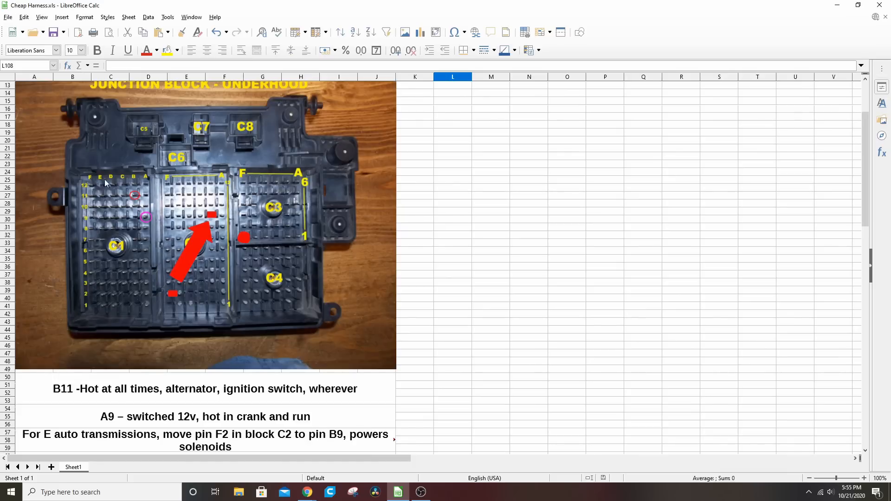
mouse_move(95, 185)
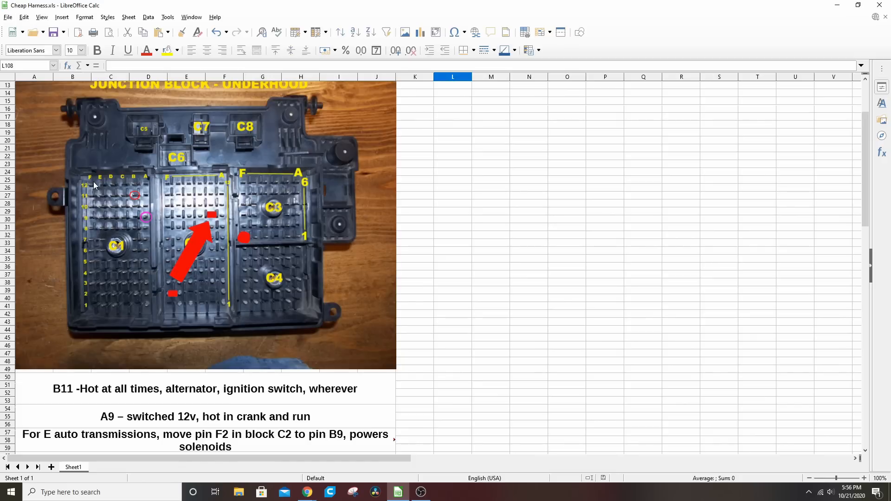
mouse_move(17, 201)
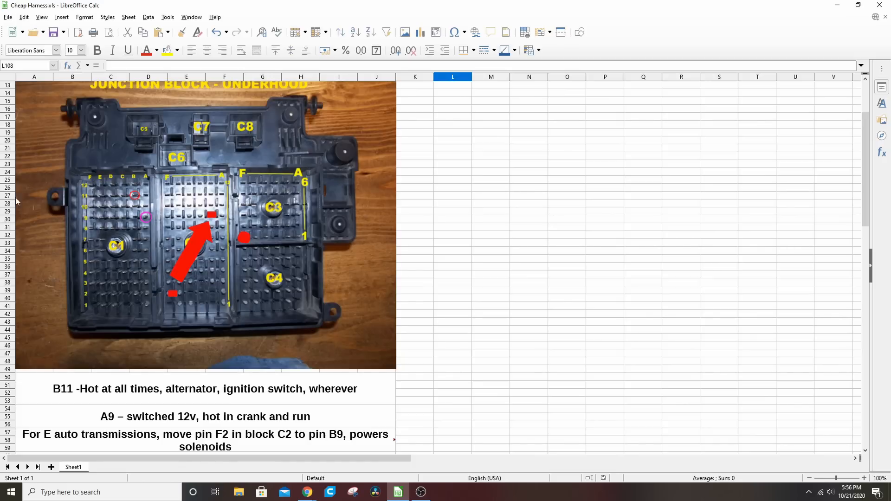
mouse_move(143, 192)
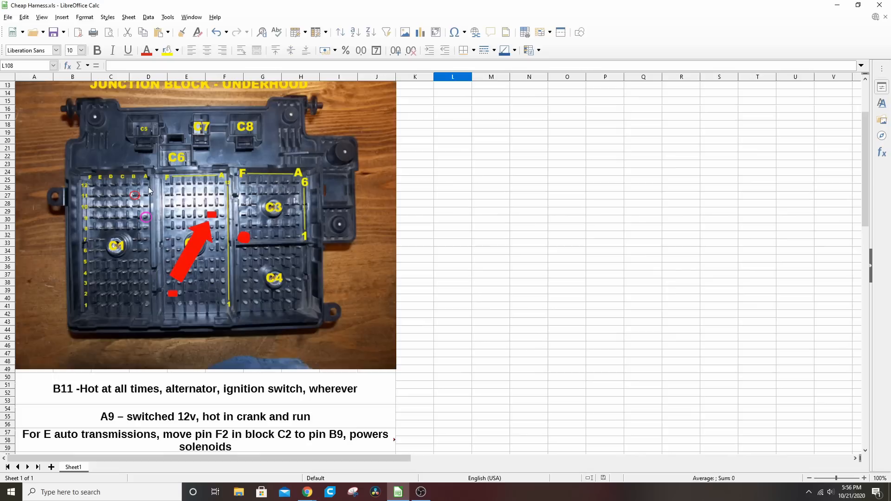
mouse_move(149, 229)
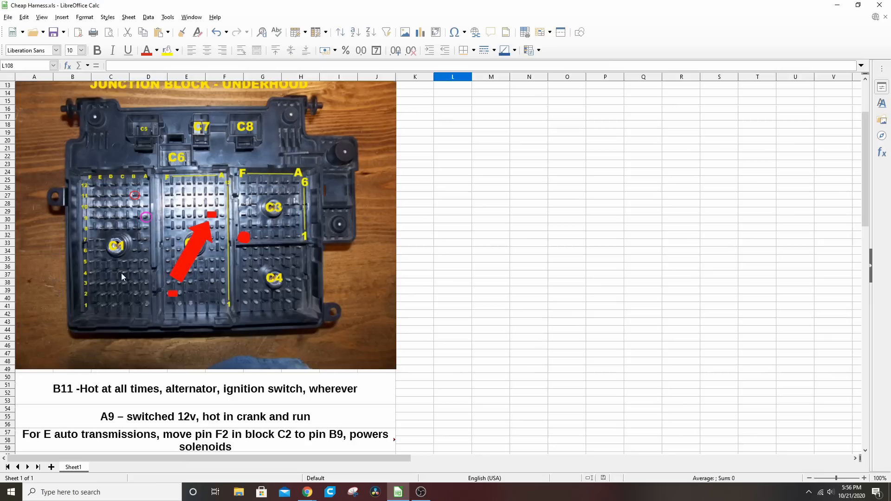
scroll(down, 3)
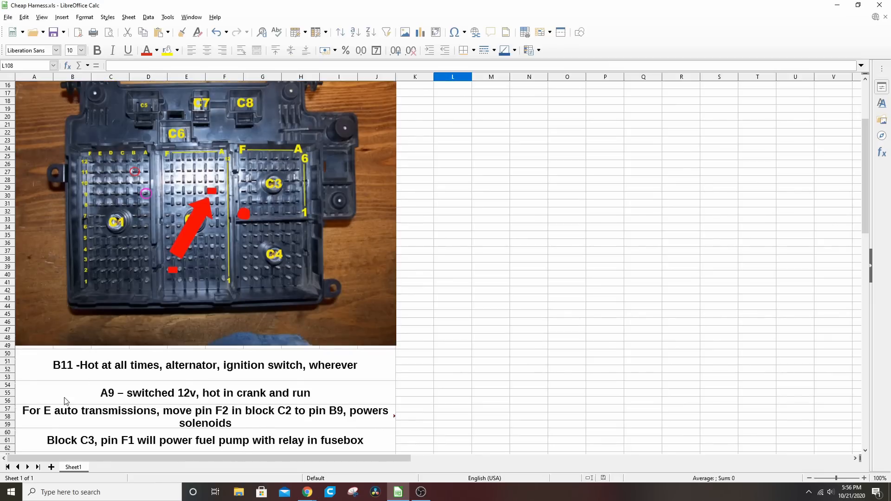
mouse_move(69, 422)
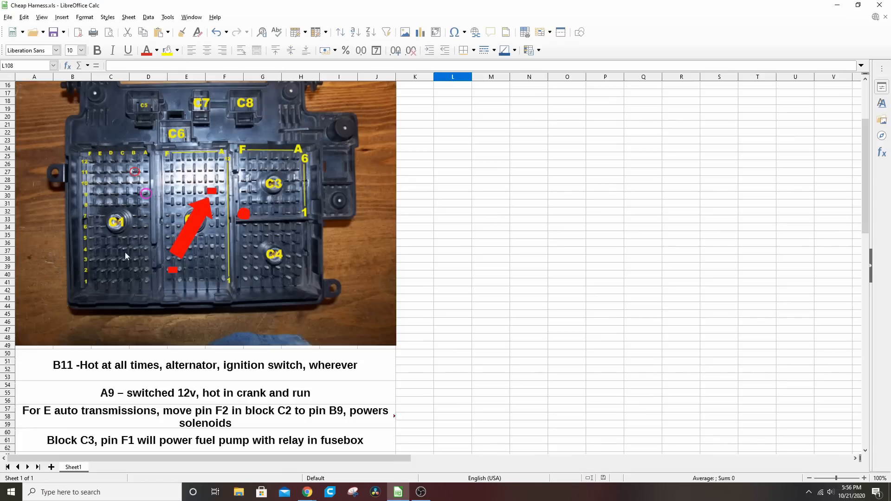
mouse_move(184, 251)
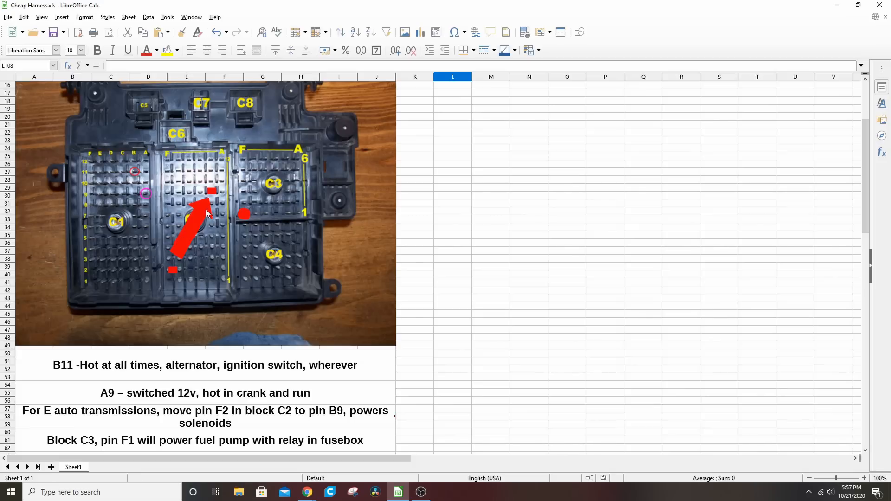
mouse_move(210, 195)
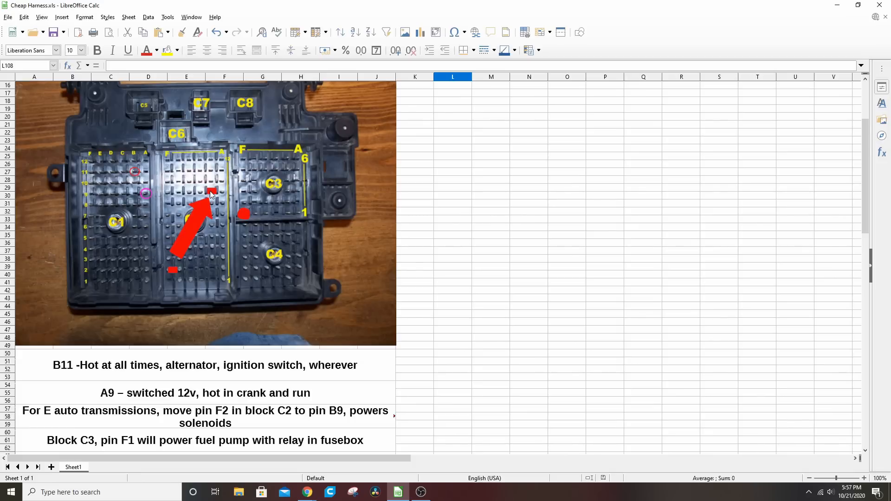
mouse_move(173, 273)
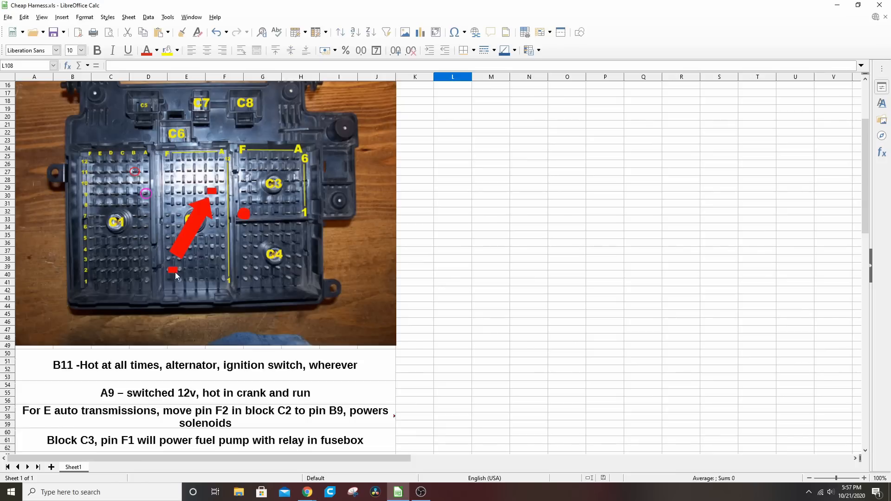
mouse_move(212, 200)
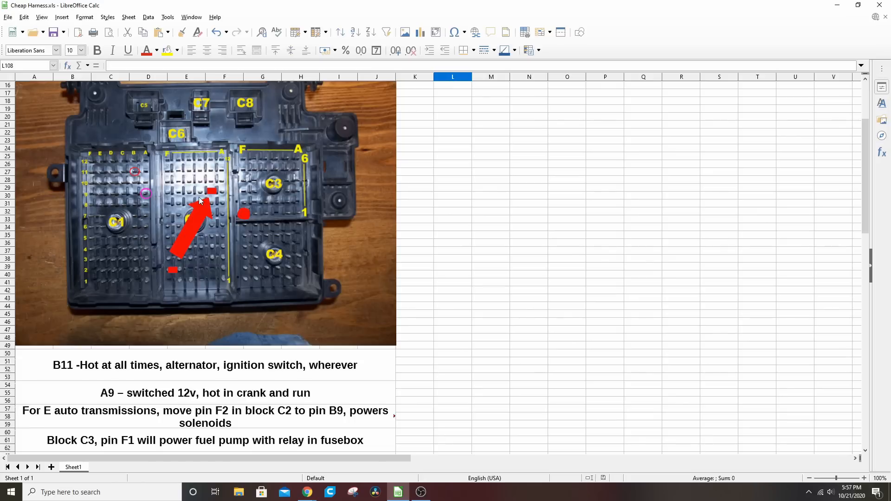
mouse_move(174, 272)
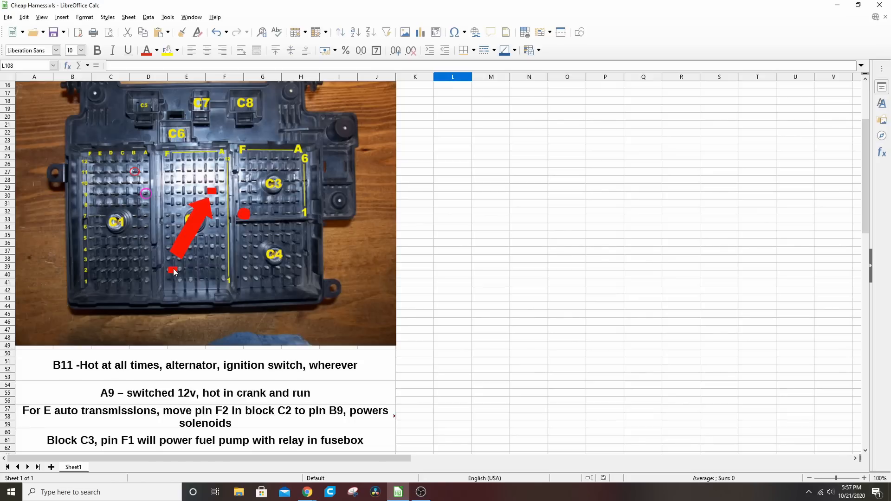
mouse_move(189, 253)
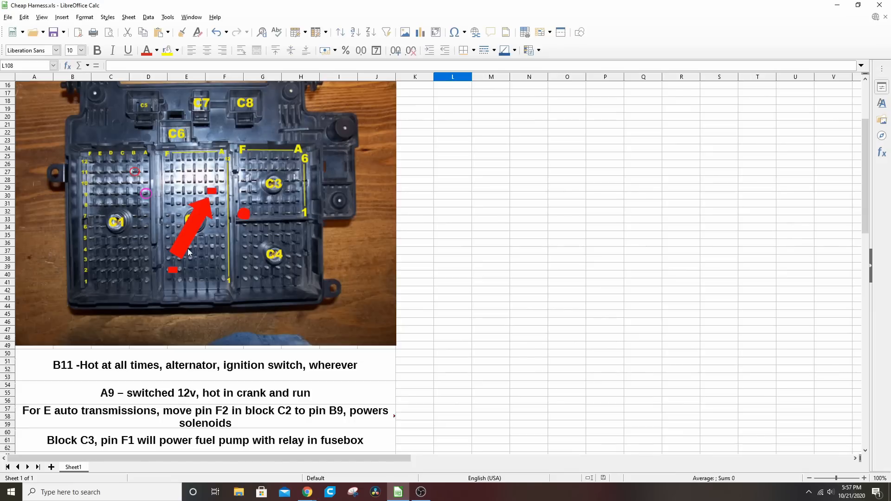
mouse_move(270, 198)
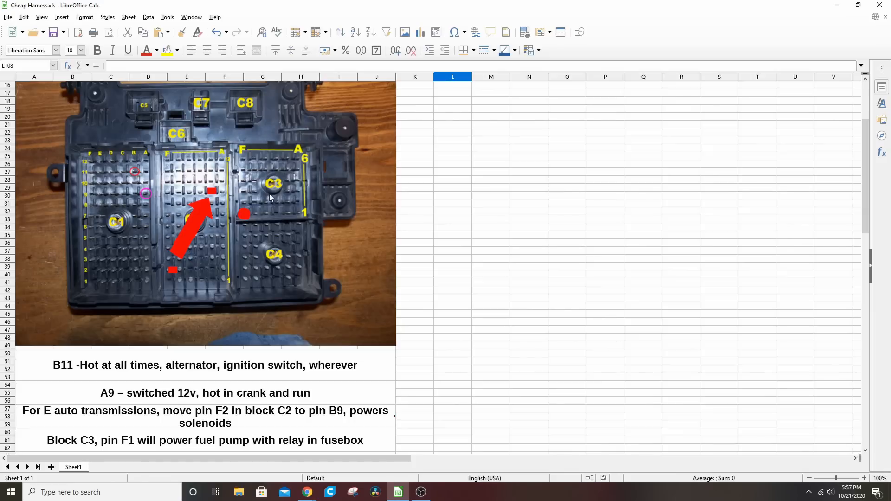
mouse_move(245, 215)
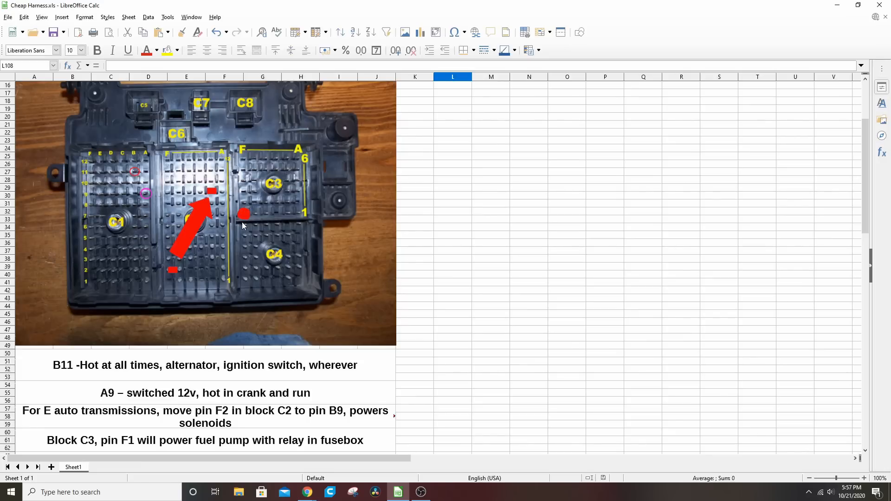
mouse_move(233, 221)
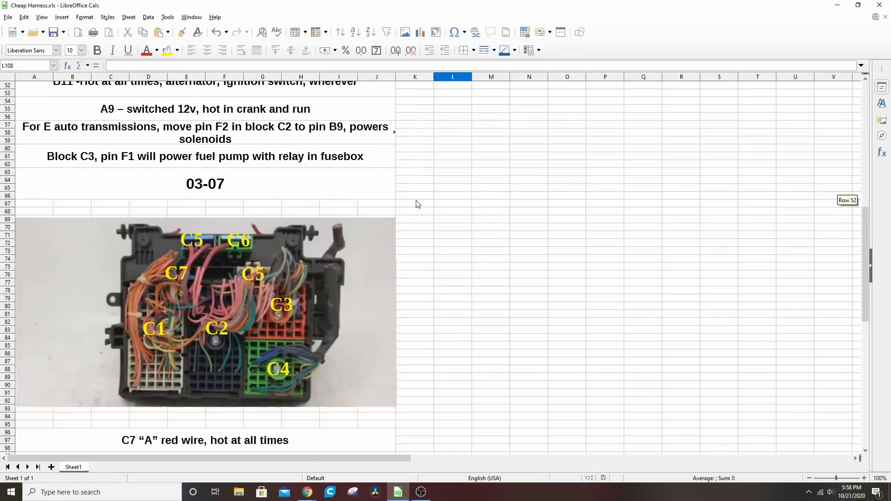
scroll(down, 3)
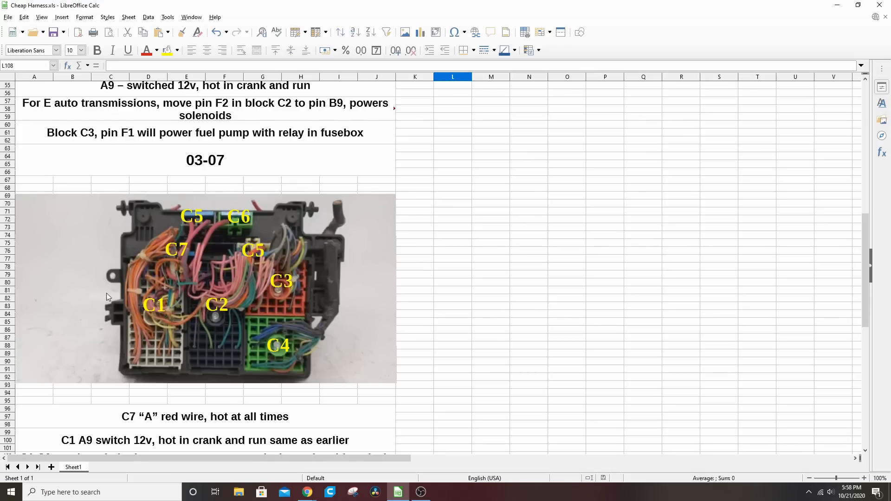
scroll(down, 3)
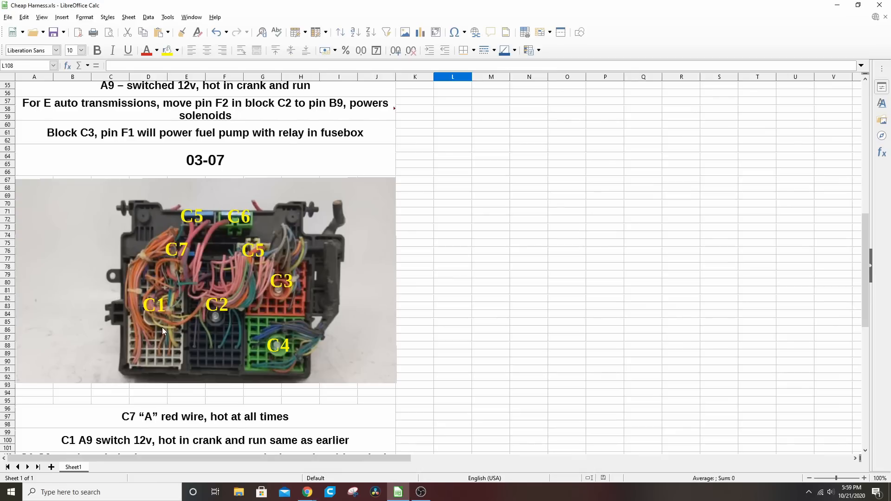
mouse_move(223, 351)
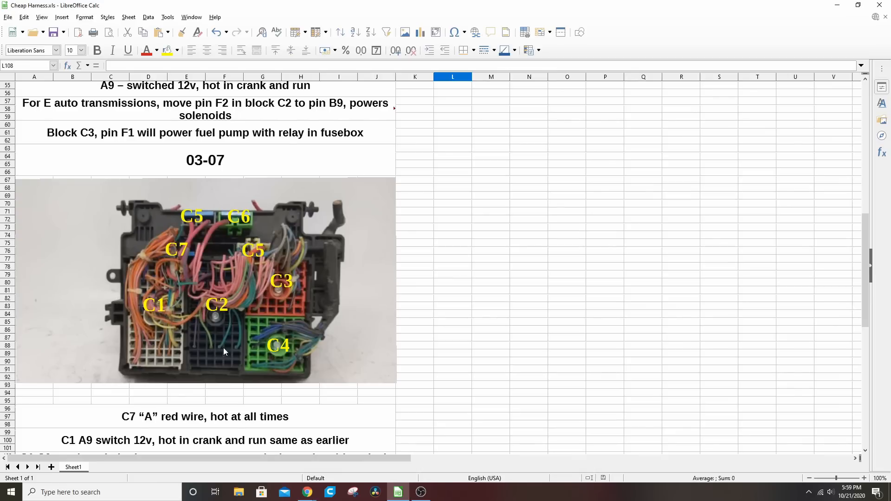
mouse_move(274, 323)
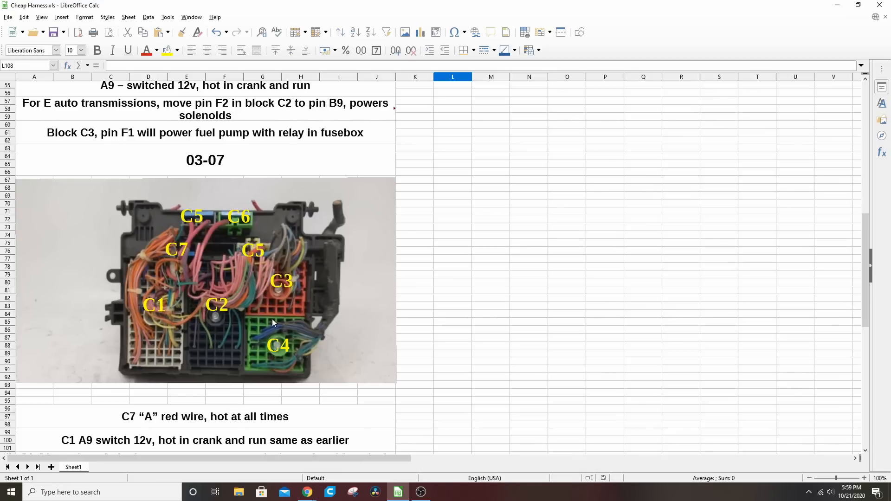
mouse_move(256, 252)
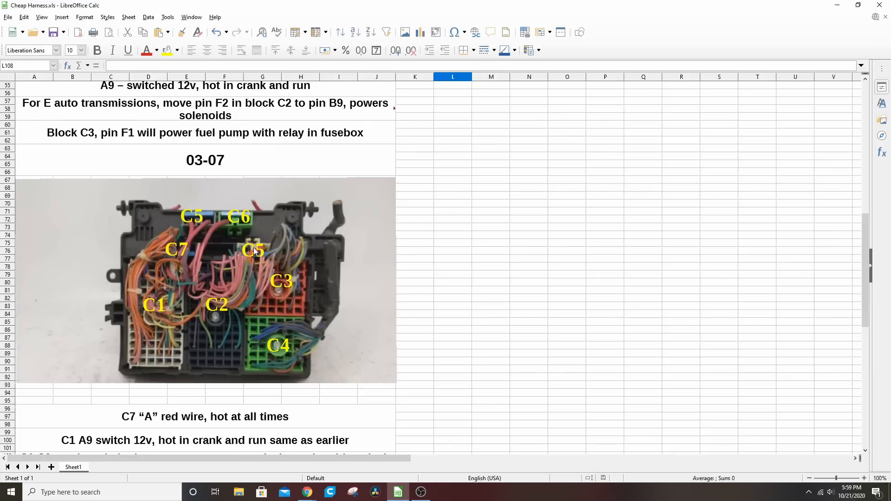
mouse_move(198, 220)
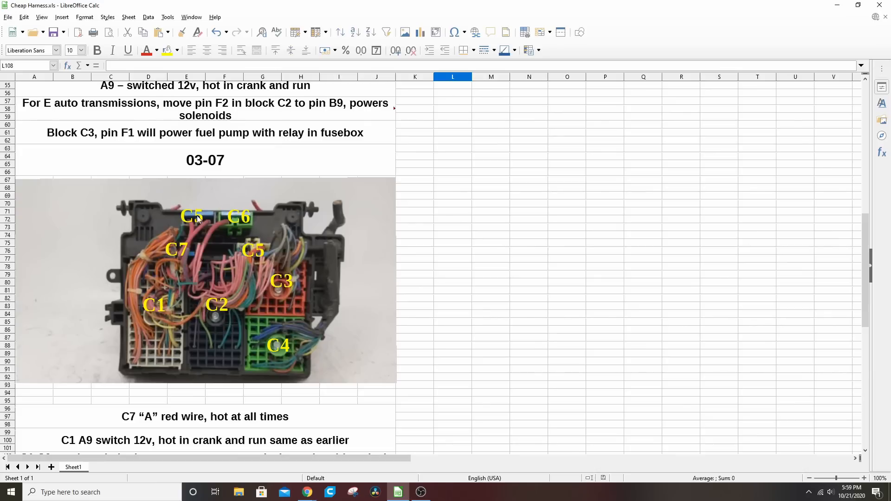
mouse_move(259, 221)
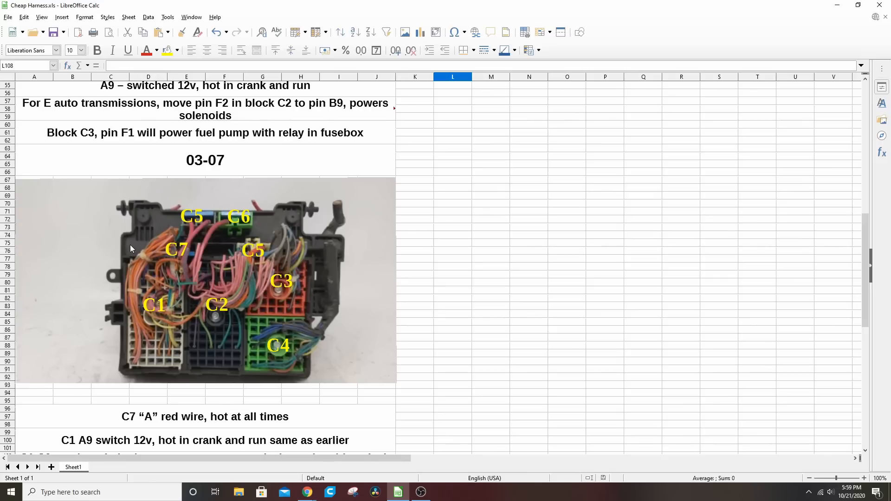
mouse_move(184, 247)
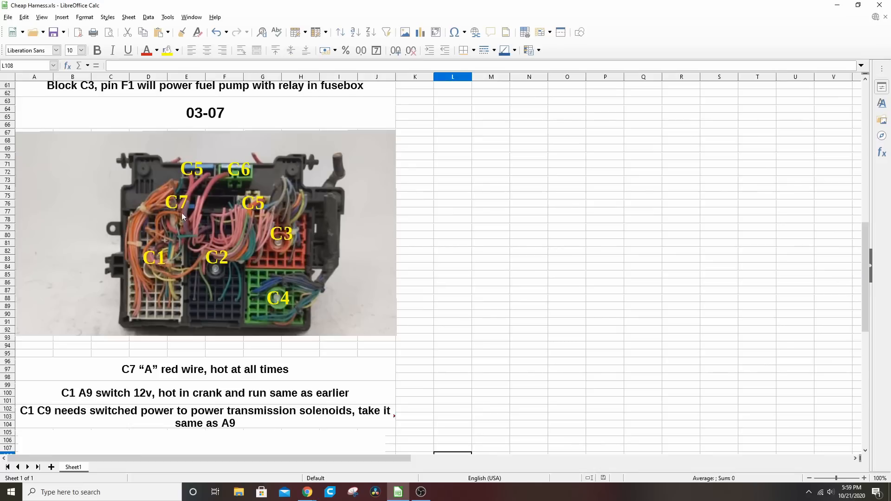
mouse_move(177, 213)
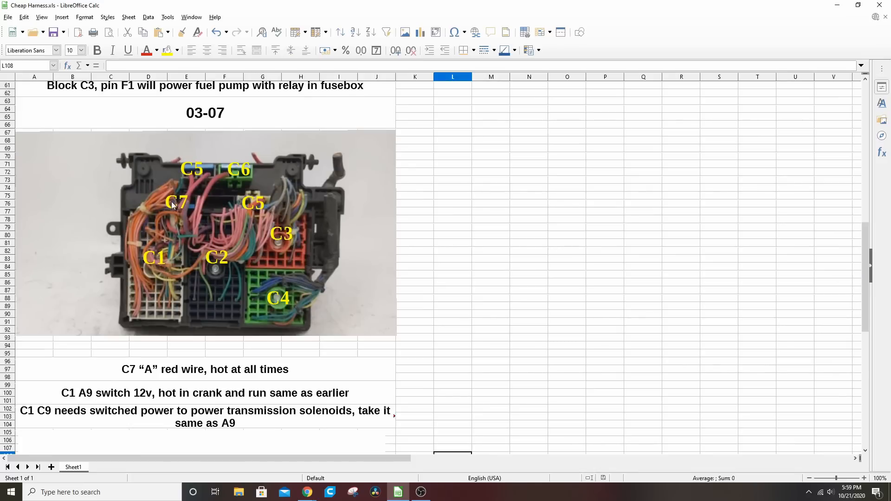
mouse_move(188, 216)
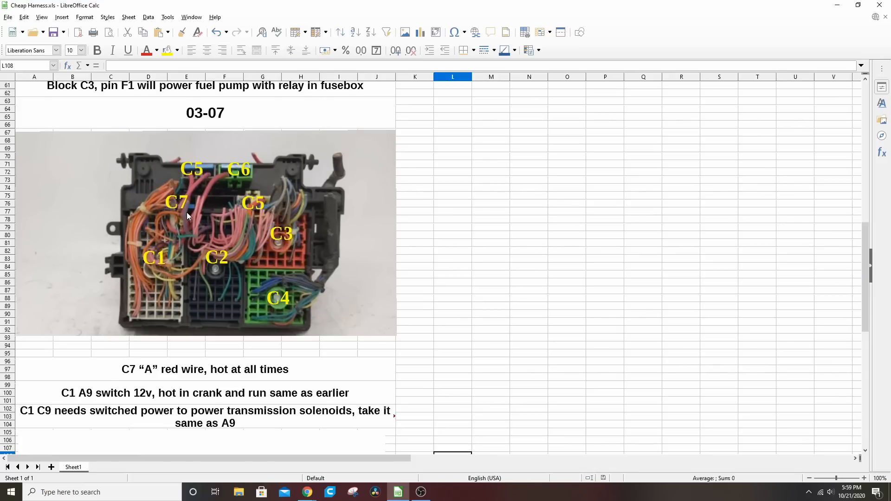
mouse_move(172, 252)
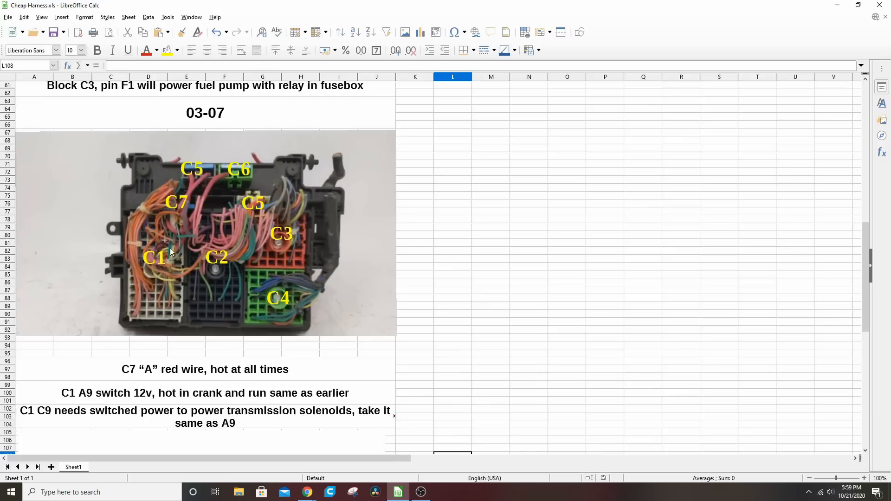
mouse_move(179, 203)
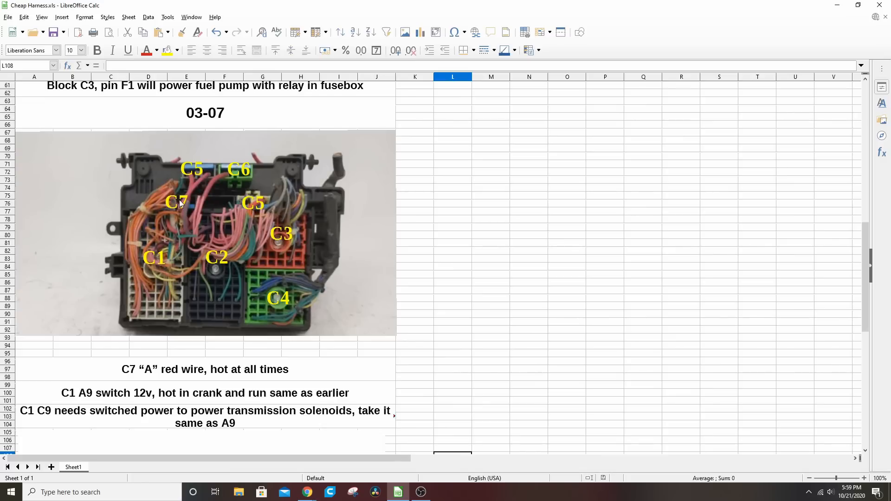
mouse_move(171, 201)
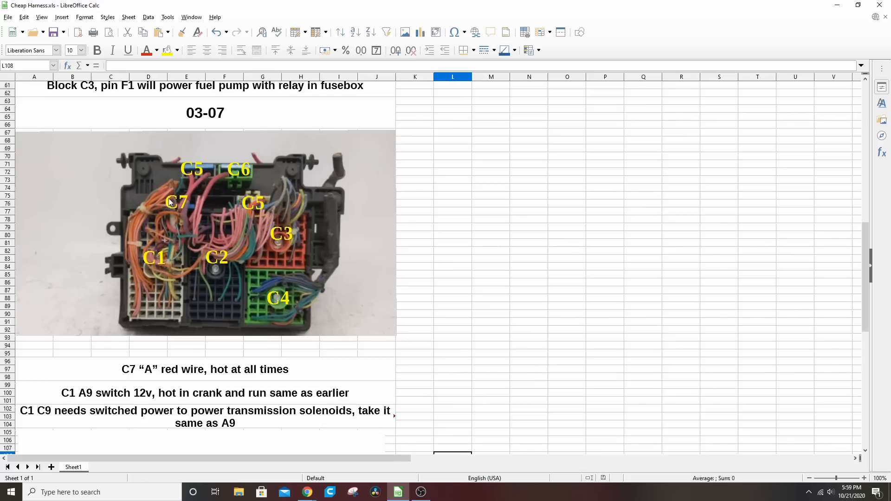
mouse_move(144, 297)
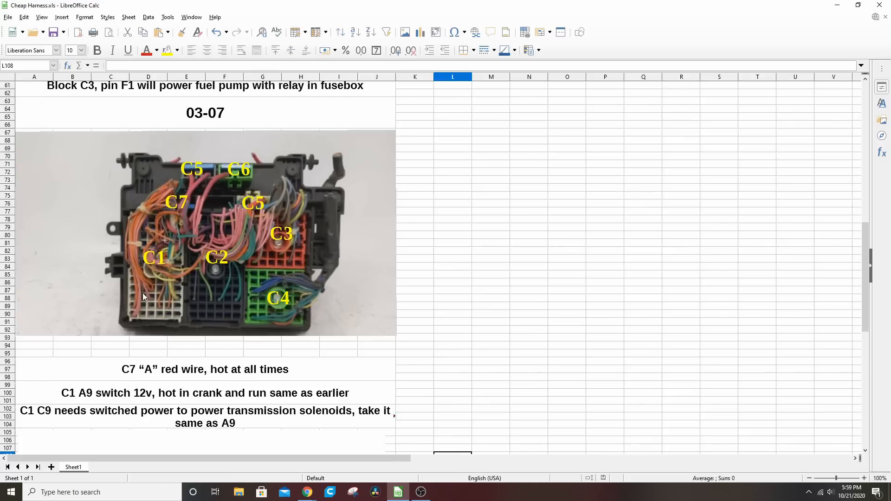
mouse_move(106, 404)
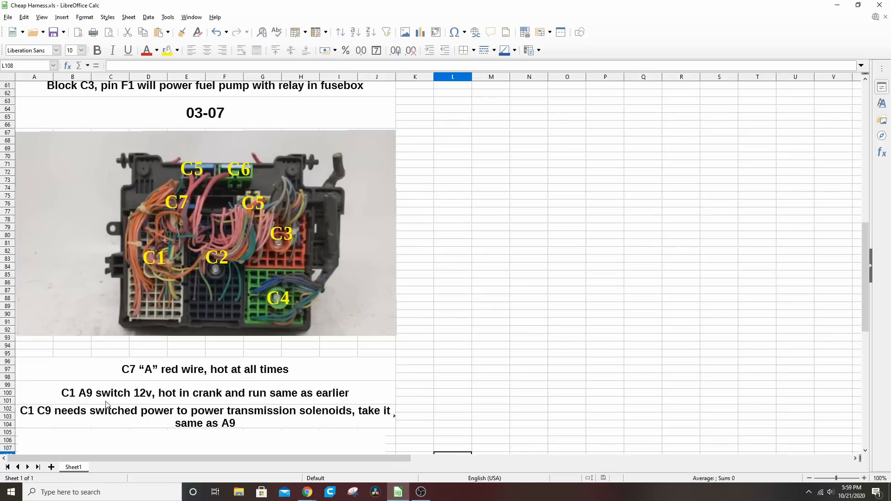
mouse_move(167, 266)
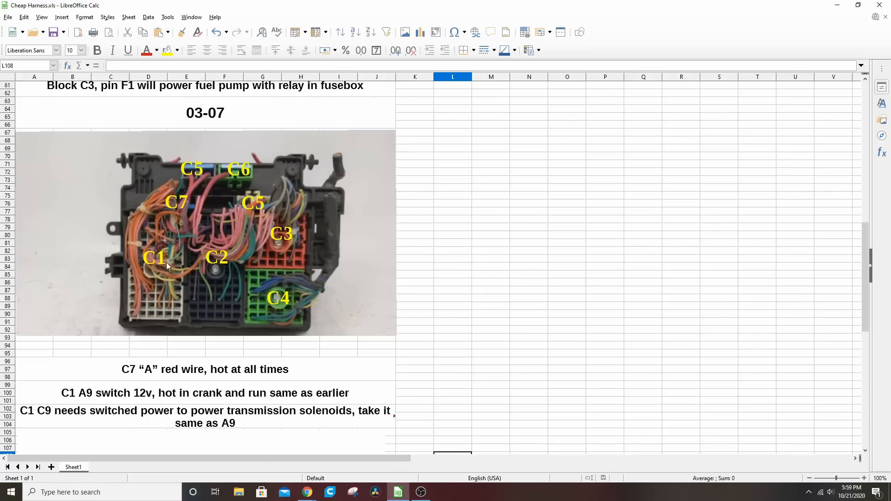
mouse_move(158, 257)
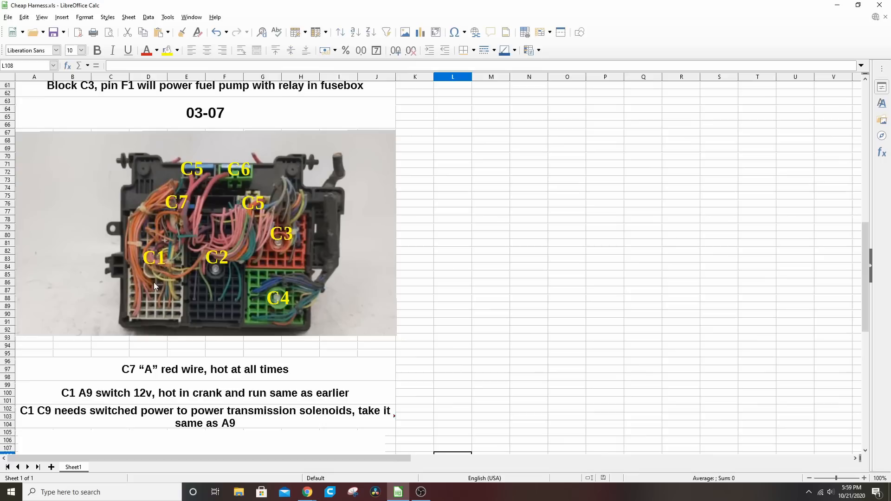
mouse_move(169, 294)
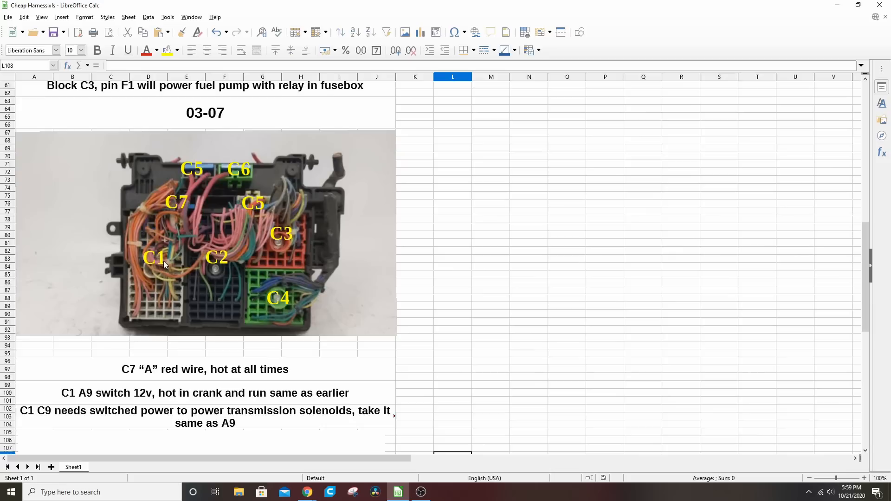
mouse_move(143, 270)
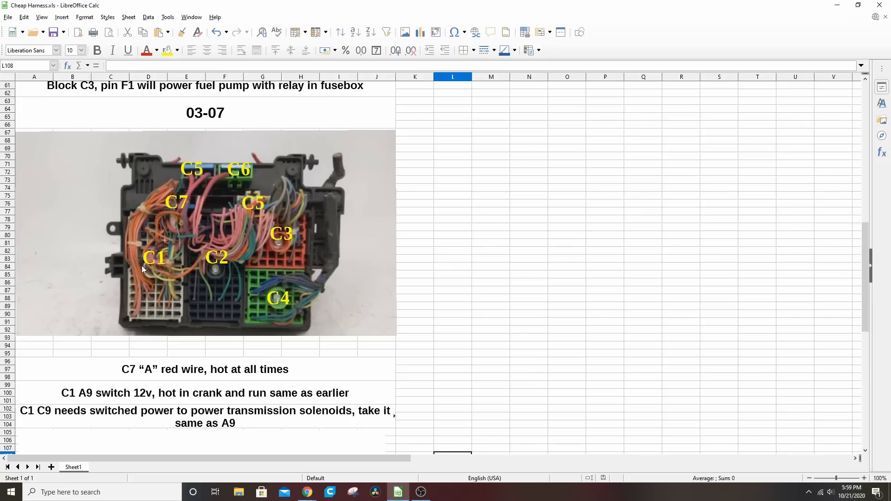
mouse_move(220, 282)
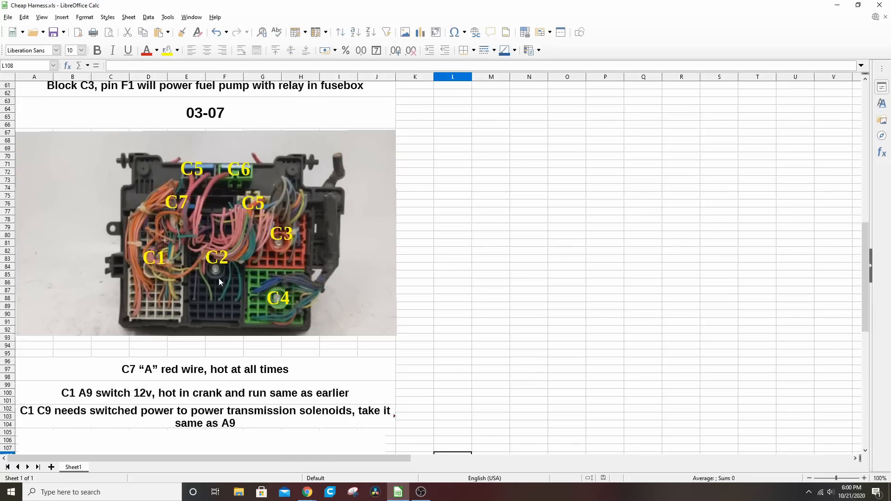
mouse_move(227, 301)
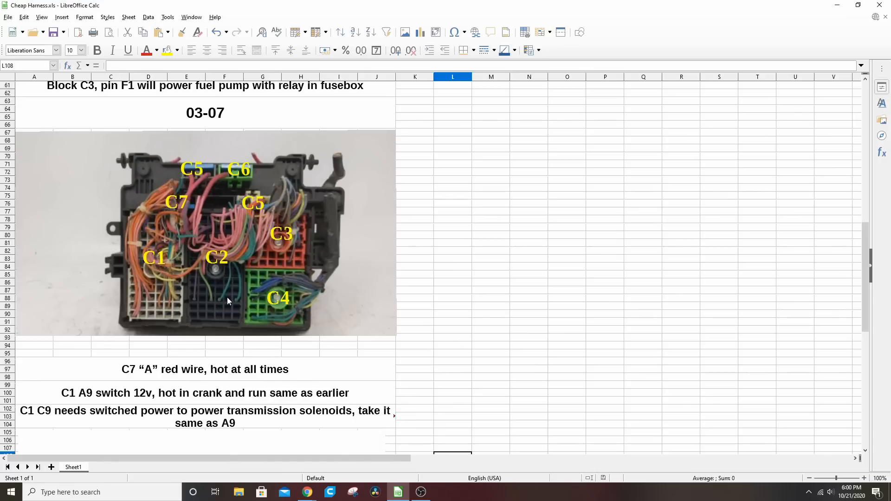
scroll(down, 3)
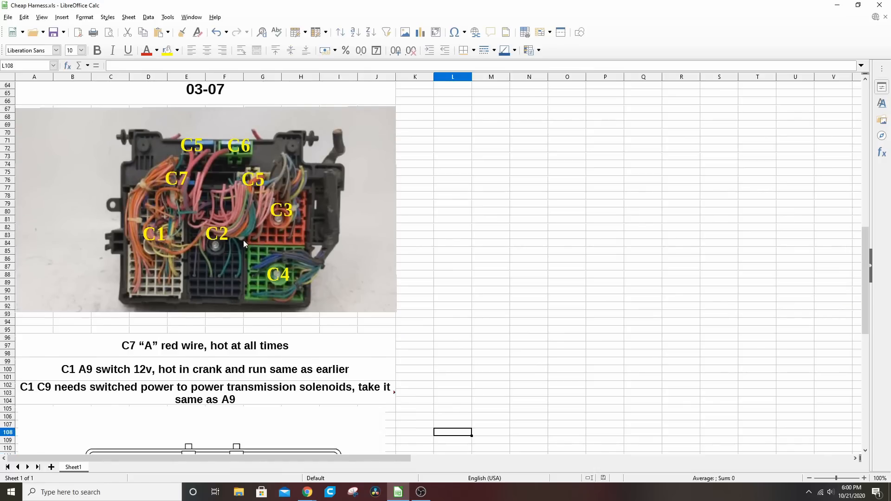